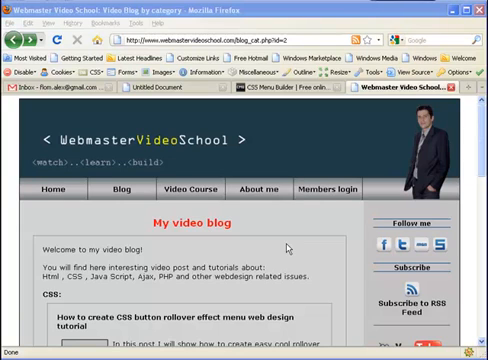
mouse_move(472, 152)
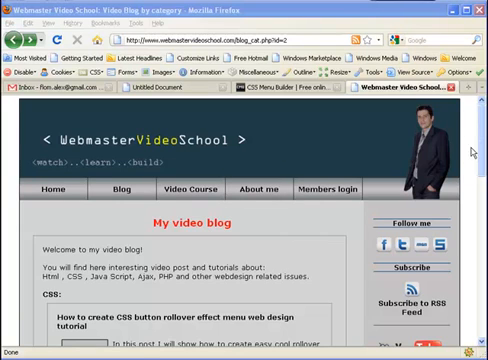
Step: Switch the browser to the CSS Menu Builder site
scroll(down, 3)
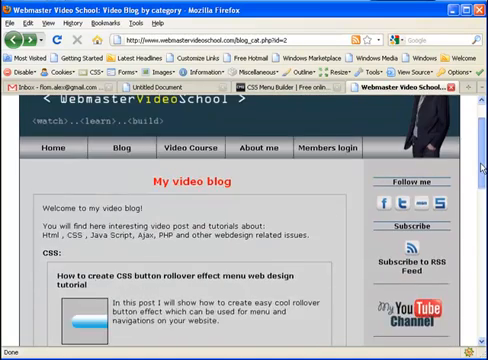
scroll(up, 3)
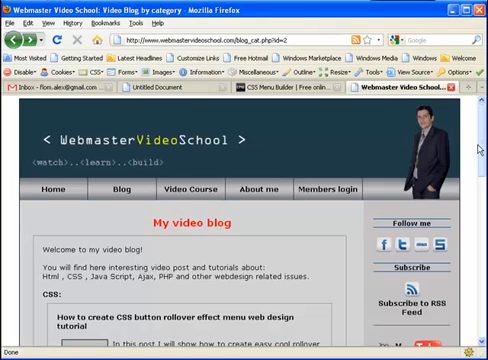
scroll(down, 3)
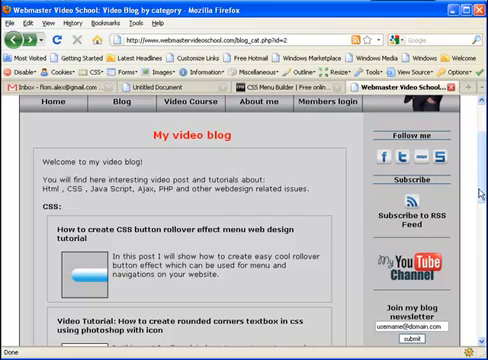
scroll(up, 3)
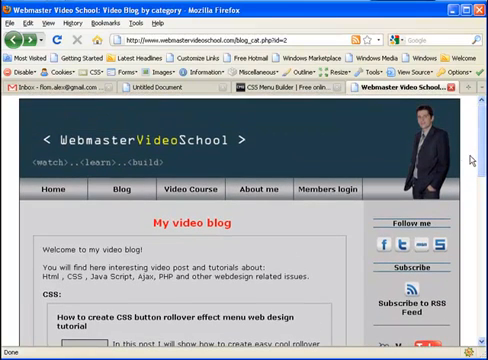
click(292, 92)
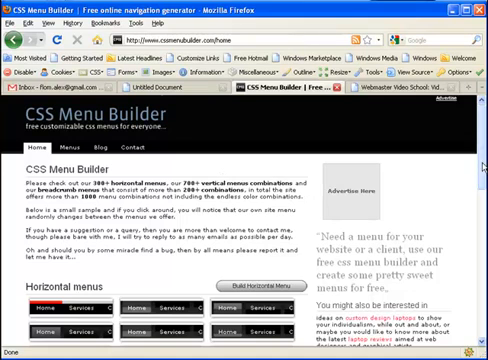
Step: Look over the horizontal, vertical and breadcrumb menu samples and choose 'Build horizontal menu'
scroll(down, 3)
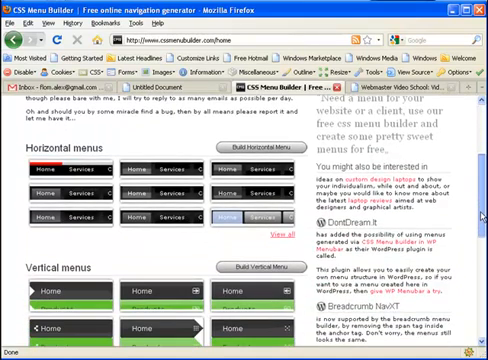
scroll(up, 3)
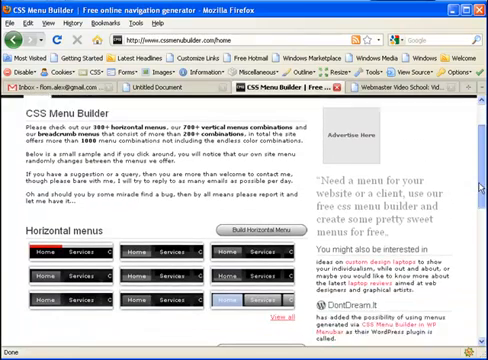
scroll(down, 3)
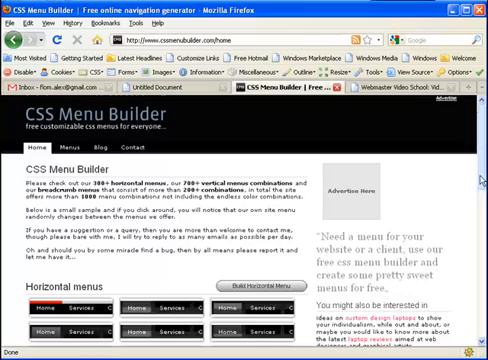
scroll(down, 3)
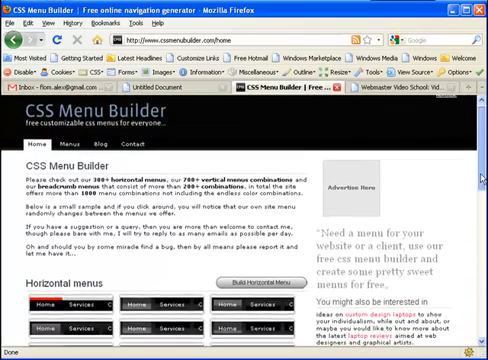
scroll(down, 3)
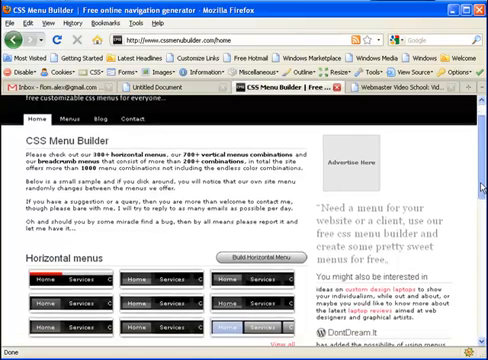
scroll(down, 3)
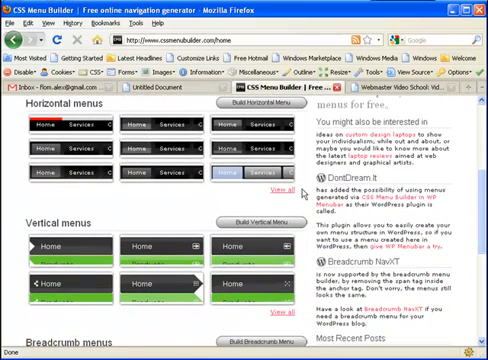
scroll(down, 3)
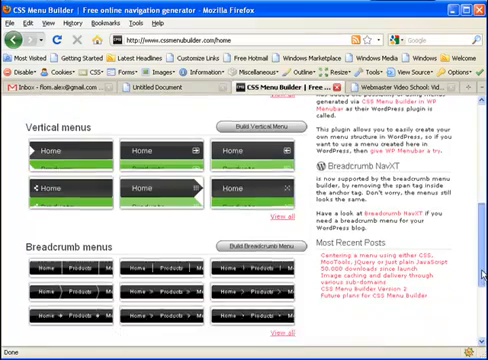
scroll(up, 3)
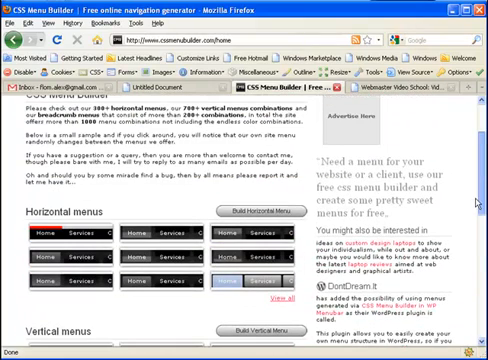
click(252, 212)
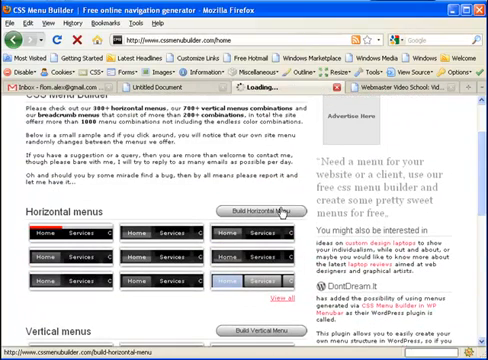
Step: Glance at the localhost menu.html preview, then return to the horizontal menu creator on step 1, Select images
click(268, 212)
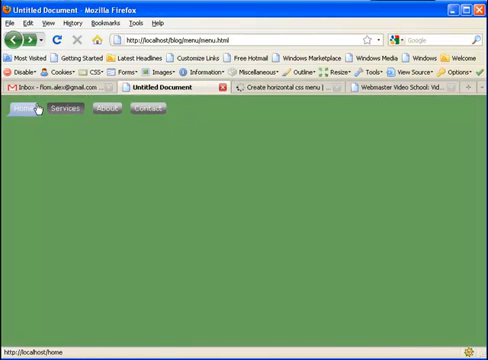
mouse_move(290, 96)
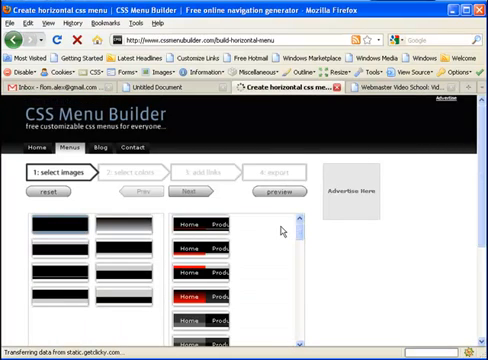
scroll(down, 3)
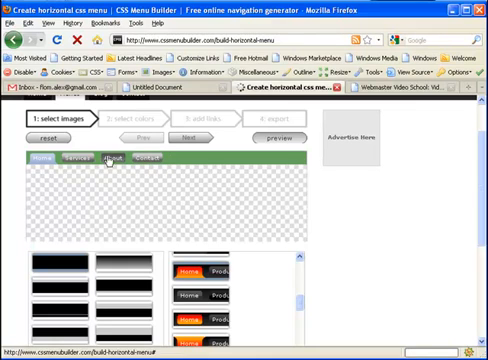
click(164, 92)
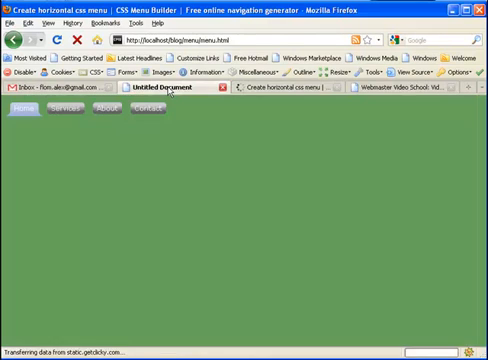
click(290, 92)
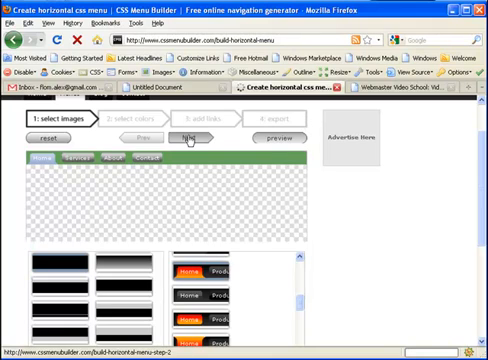
Step: In step 2 'select colors', pick a button colour from the swatches, select it and refresh the menu preview
click(188, 136)
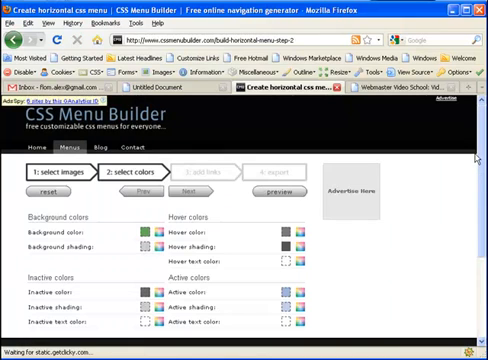
scroll(down, 3)
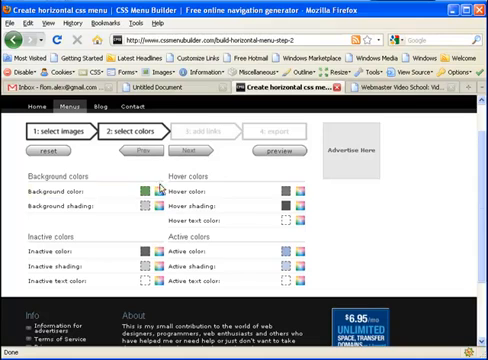
click(152, 188)
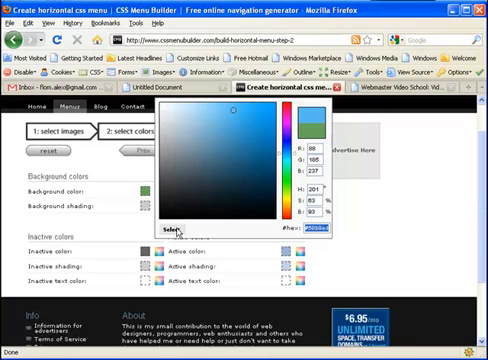
click(172, 228)
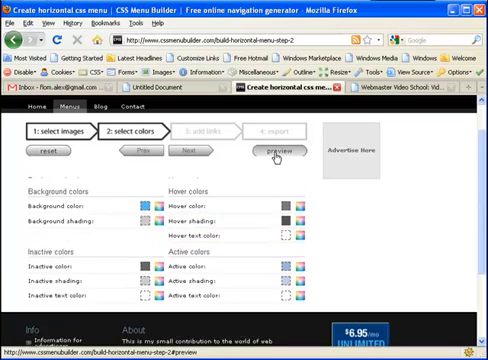
click(274, 154)
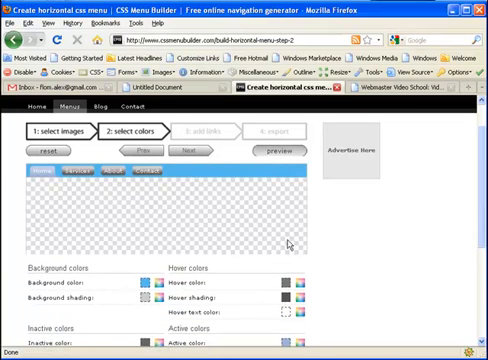
scroll(down, 3)
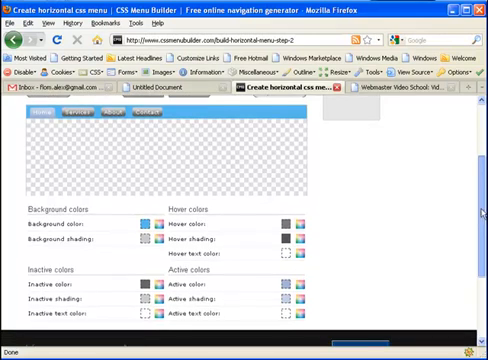
scroll(down, 3)
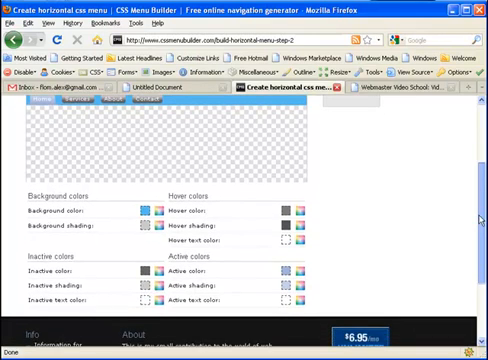
scroll(up, 3)
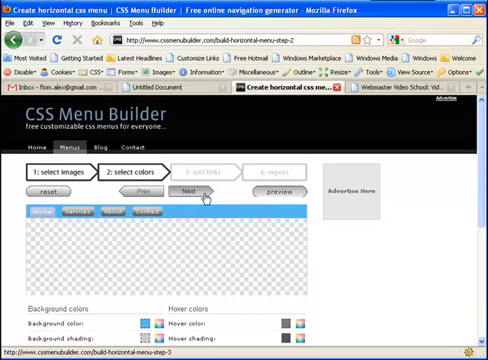
Step: Move to step 3 'add links' showing the link name, URL and target fields
click(184, 190)
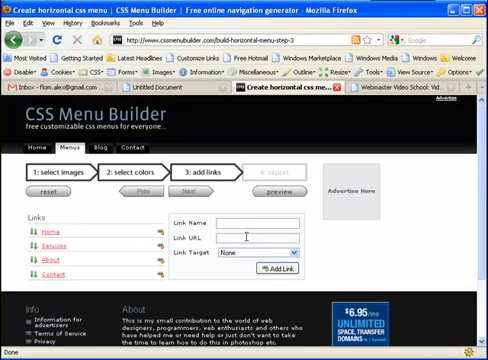
mouse_move(248, 258)
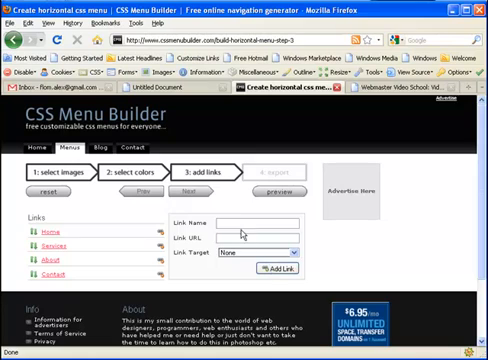
Step: Move to step 4 'export' and scroll through the generated CSS and HTML code boxes
click(184, 188)
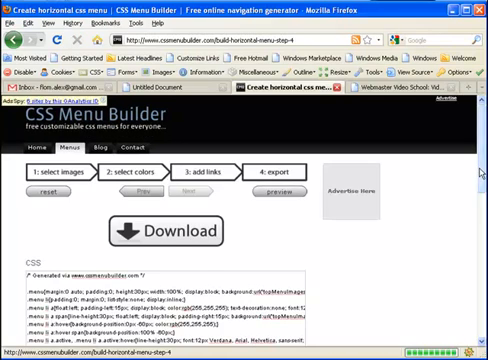
scroll(down, 3)
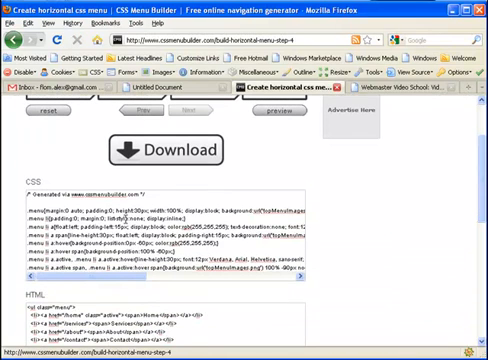
scroll(down, 3)
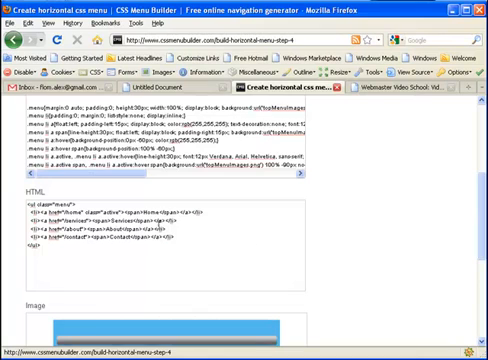
scroll(down, 3)
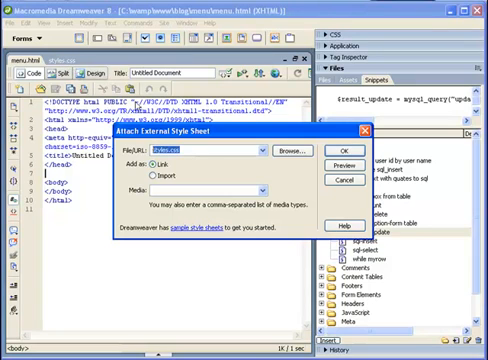
mouse_move(308, 180)
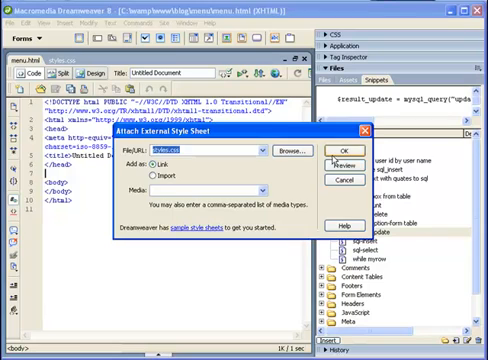
Step: Confirm attaching the external style sheet to the menu page in Dreamweaver
click(356, 152)
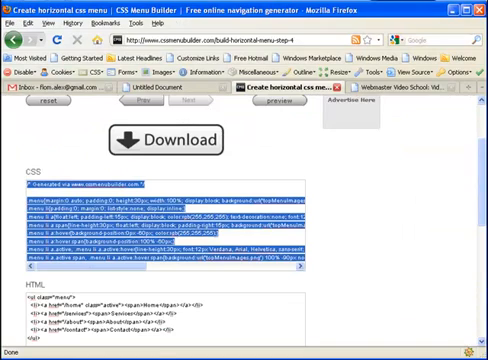
Step: Scroll to the exported CSS code box on the export page
scroll(down, 3)
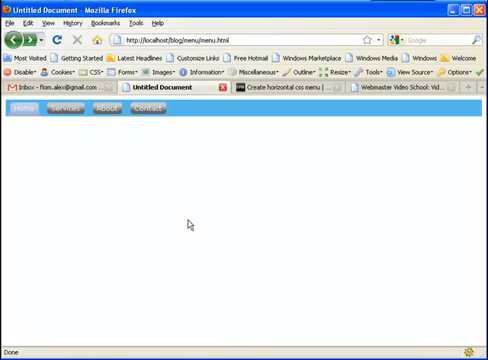
mouse_move(198, 188)
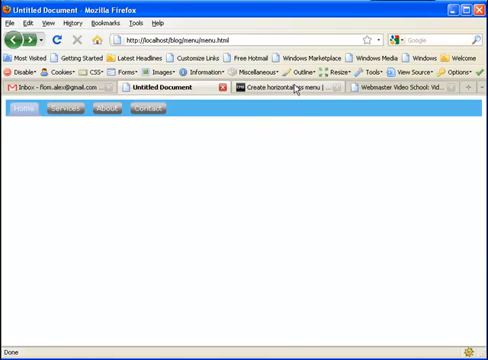
Step: Return to the 'Create horizontal css menu' tab in Firefox
click(286, 92)
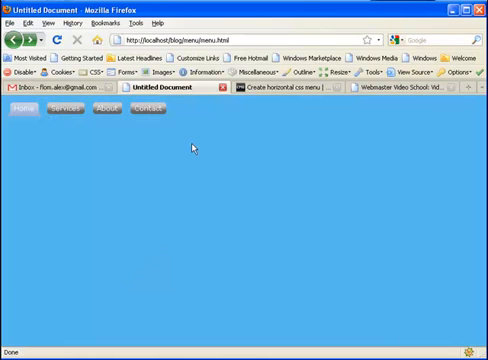
mouse_move(20, 112)
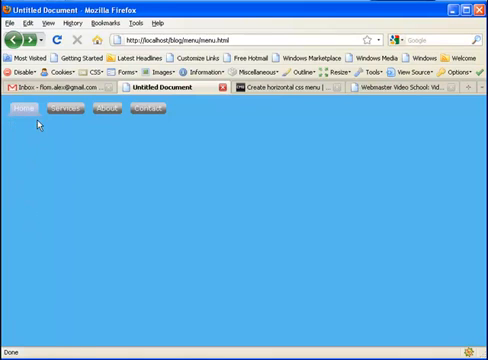
mouse_move(350, 176)
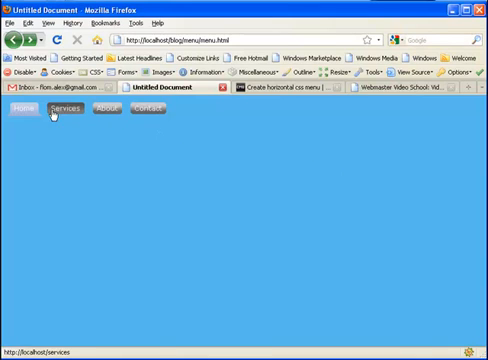
Step: Switch from the local preview back to the menu builder's colours step
click(290, 92)
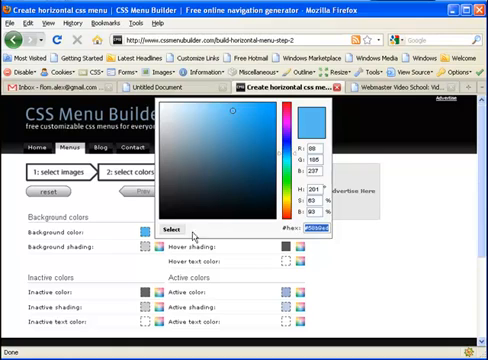
Step: Select the light blue shade for the menu, then move to the Webmaster Video School blog tab
click(172, 228)
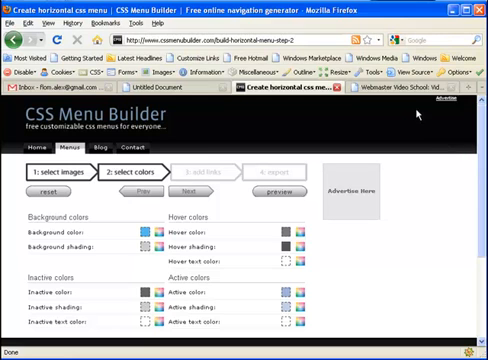
click(400, 88)
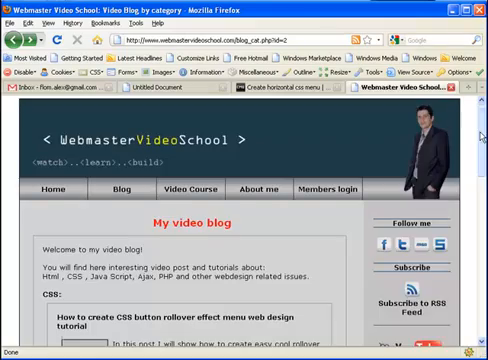
Step: Scroll down the Webmaster Video School blog to the further tutorial posts
scroll(down, 3)
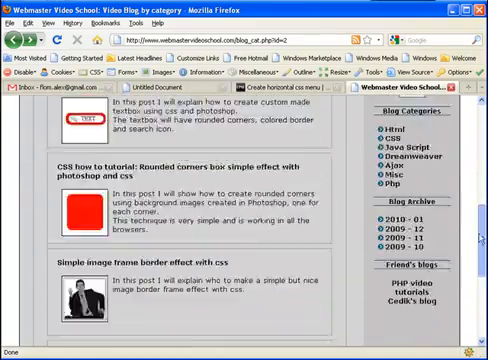